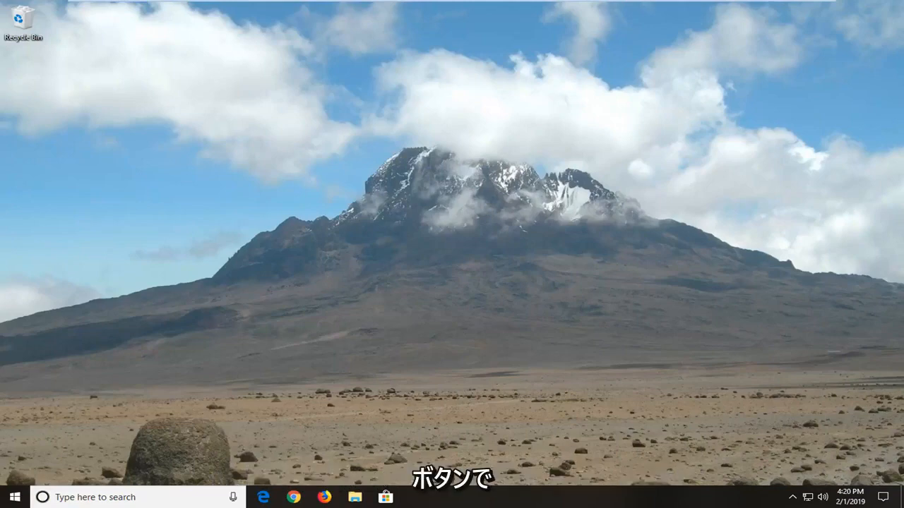
mouse_move(13, 497)
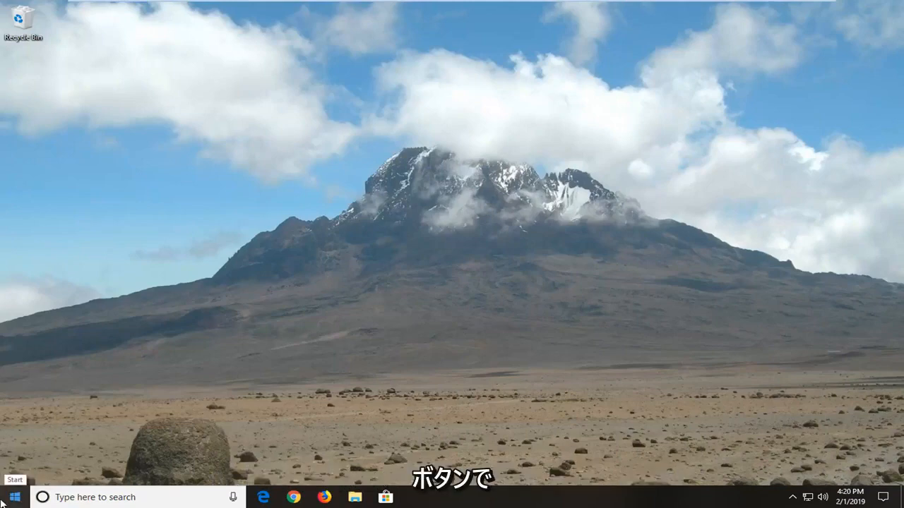
- Launch the Local Group Policy Editor from the Start menu search
left_click(13, 498)
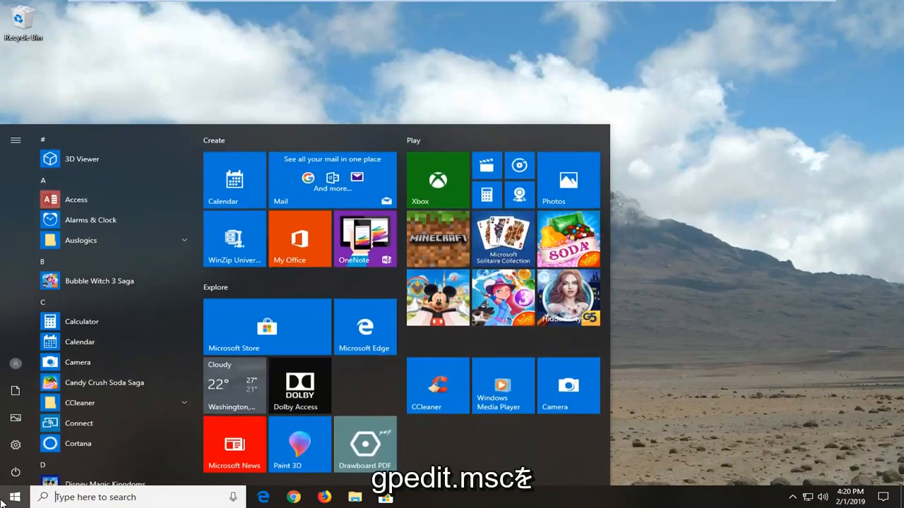
type("g")
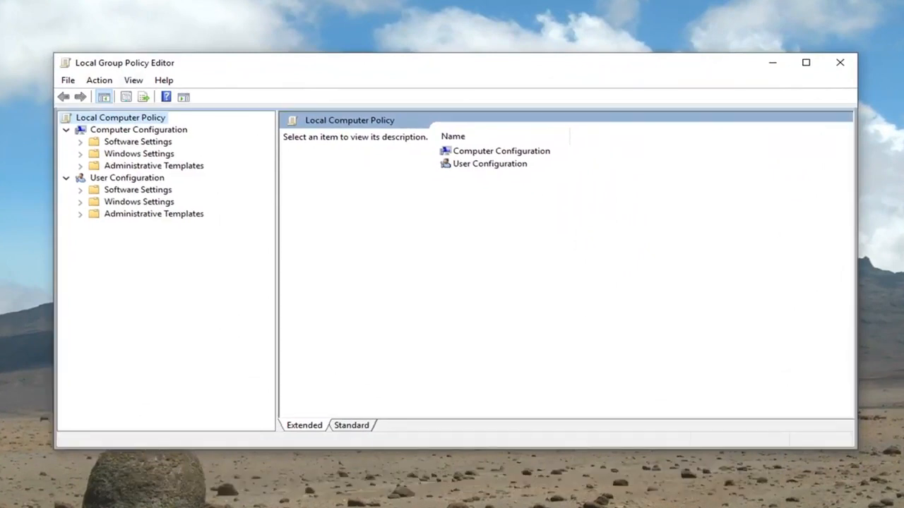
- Collapse User Configuration and display Computer Configuration's Software, Windows and Administrative Templates folders
left_click(127, 178)
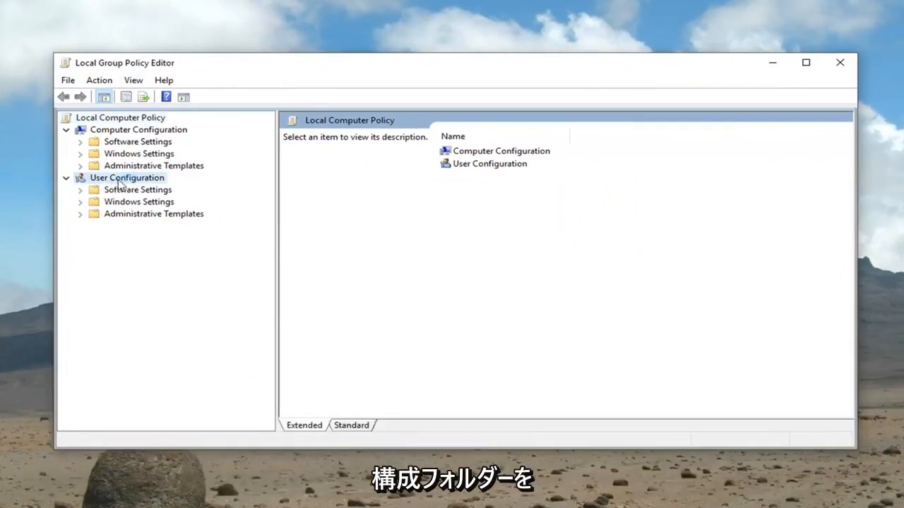
left_click(128, 178)
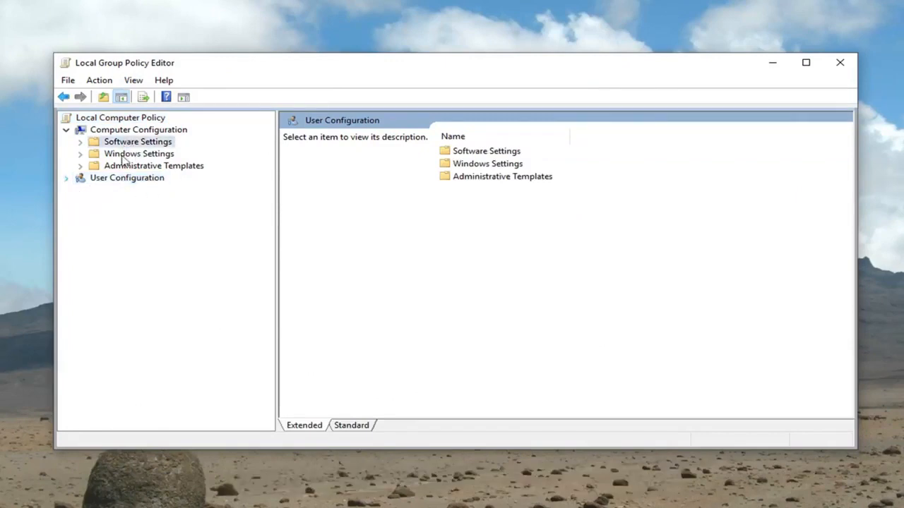
left_click(137, 141)
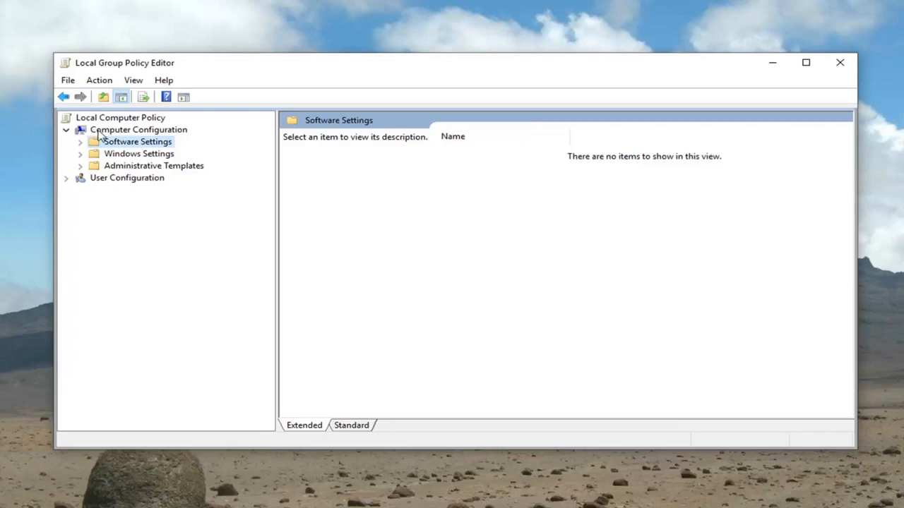
left_click(127, 178)
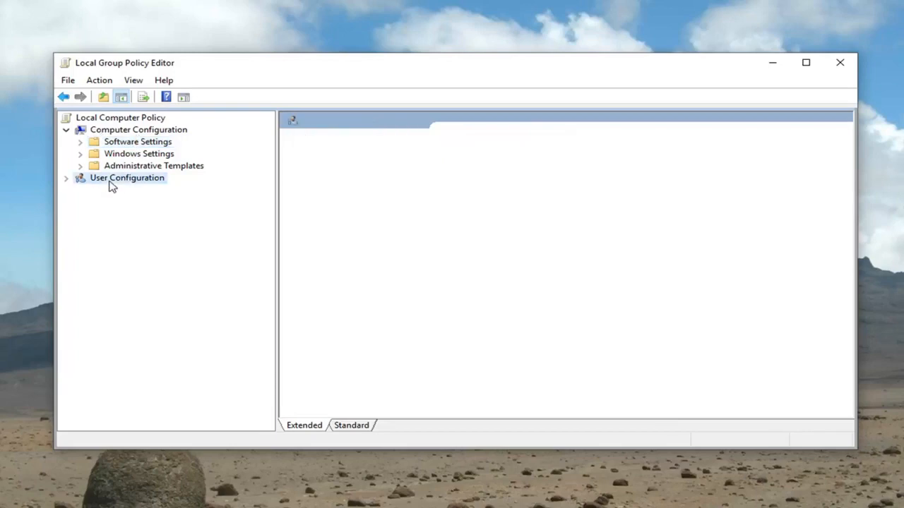
left_click(127, 178)
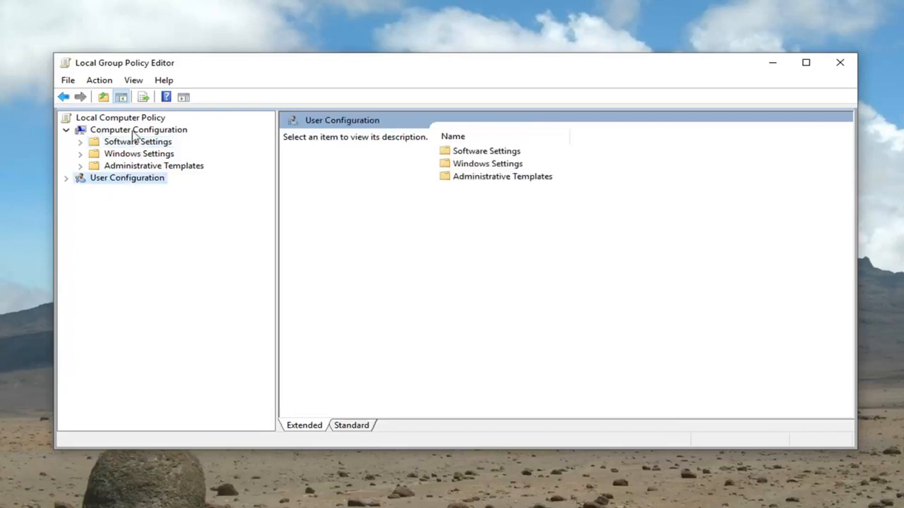
mouse_move(125, 153)
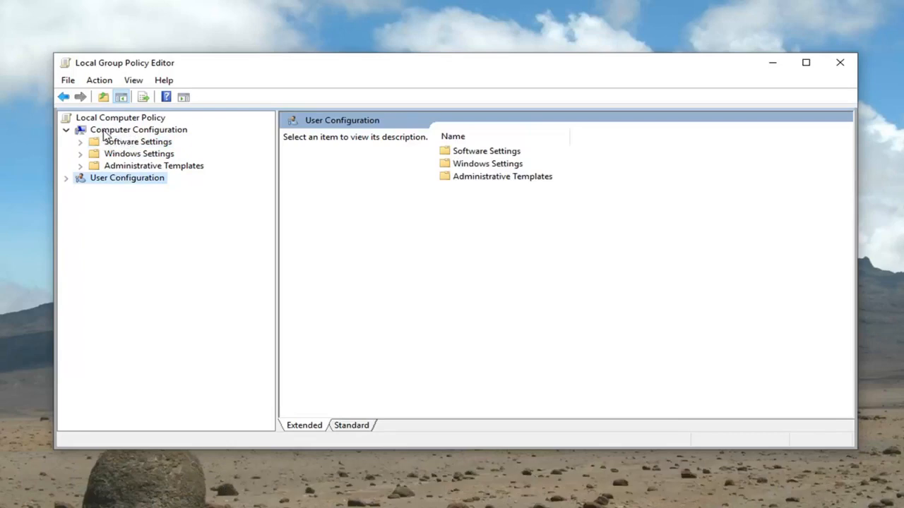
left_click(138, 130)
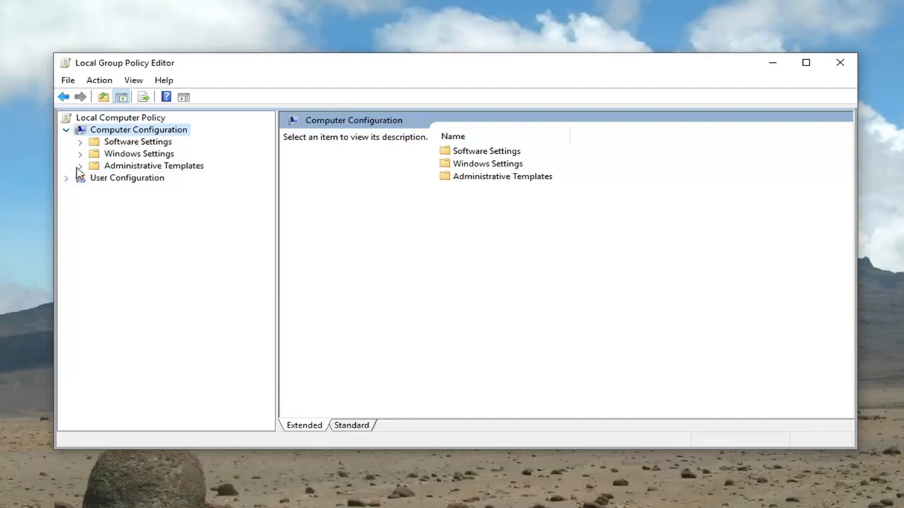
- Expand Administrative Templates > Windows Components down to Data Collection and Preview Builds
left_click(79, 166)
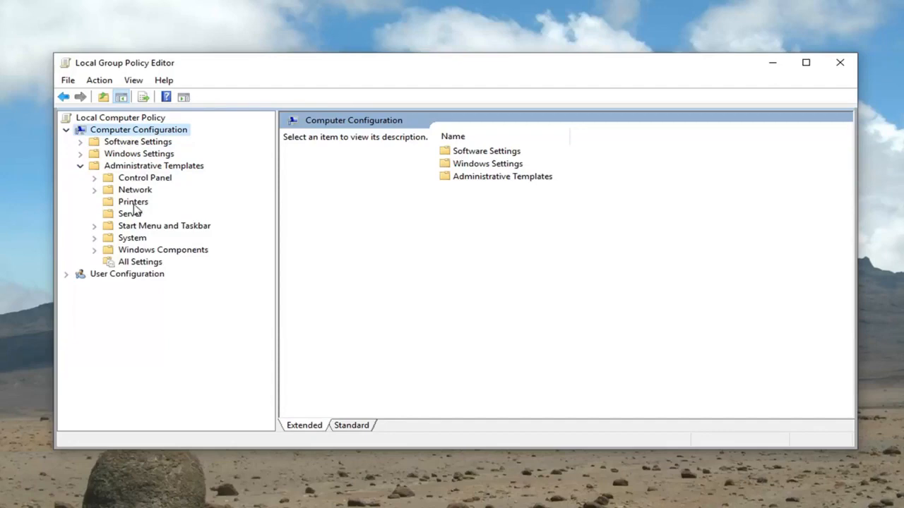
left_click(93, 249)
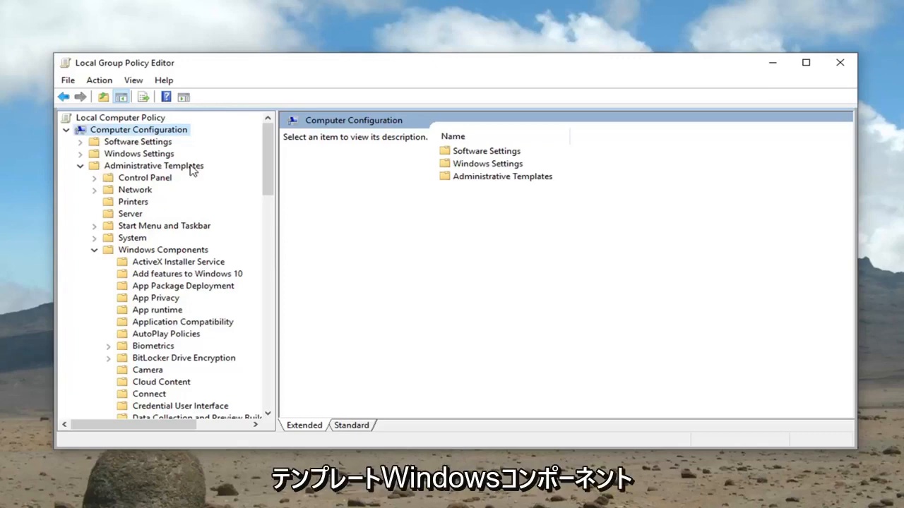
mouse_move(149, 257)
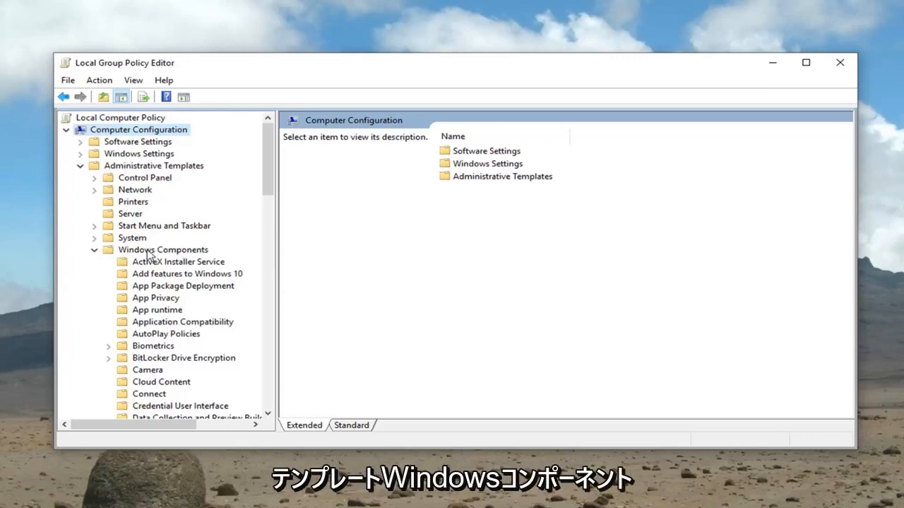
mouse_move(242, 254)
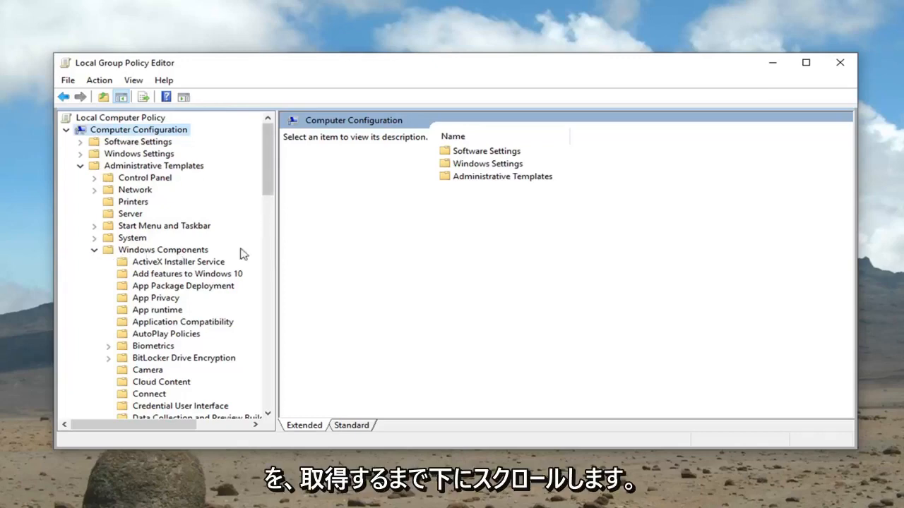
scroll("down", 3)
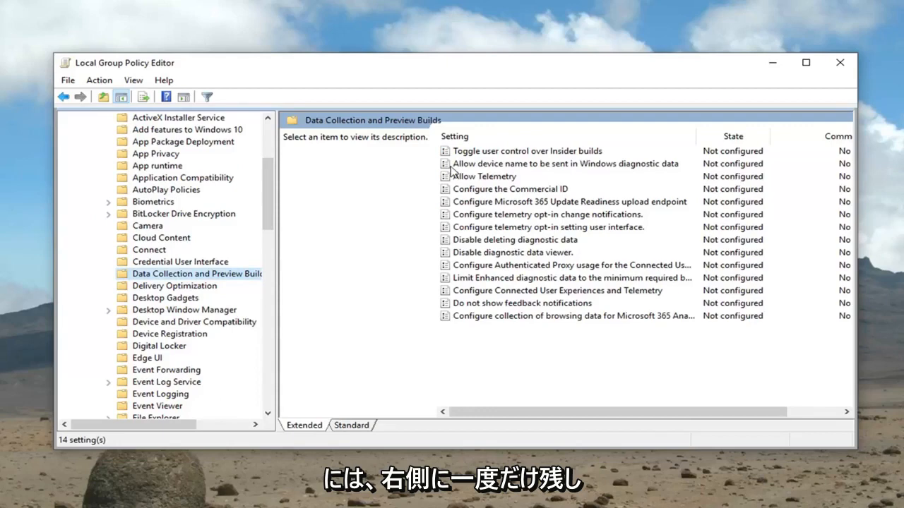
mouse_move(487, 183)
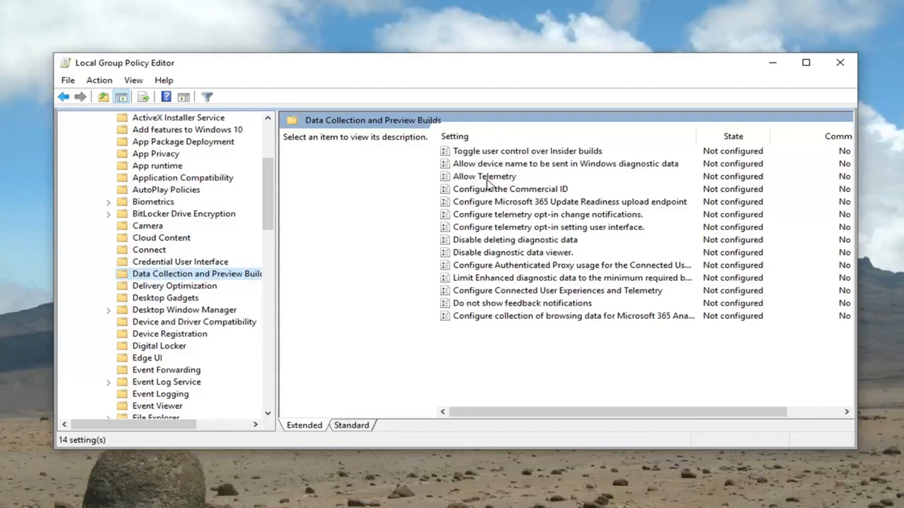
- Open the Allow Telemetry policy's settings window for editing
left_click(483, 175)
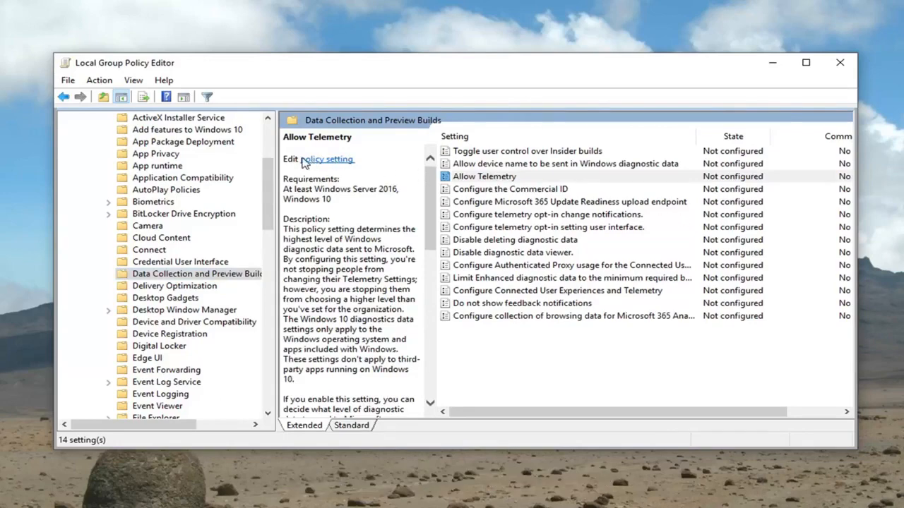
left_click(322, 158)
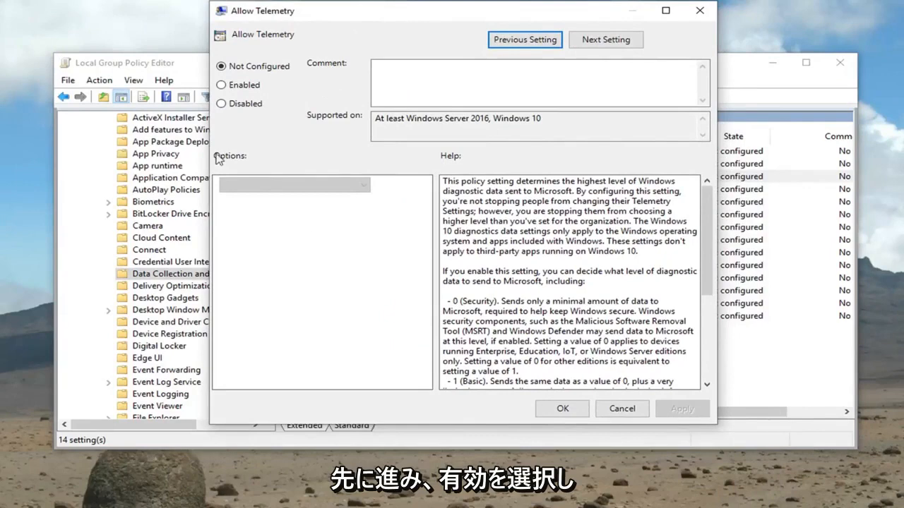
- Set Allow Telemetry to Enabled with option 2 - Enhanced and apply it with OK
left_click(220, 85)
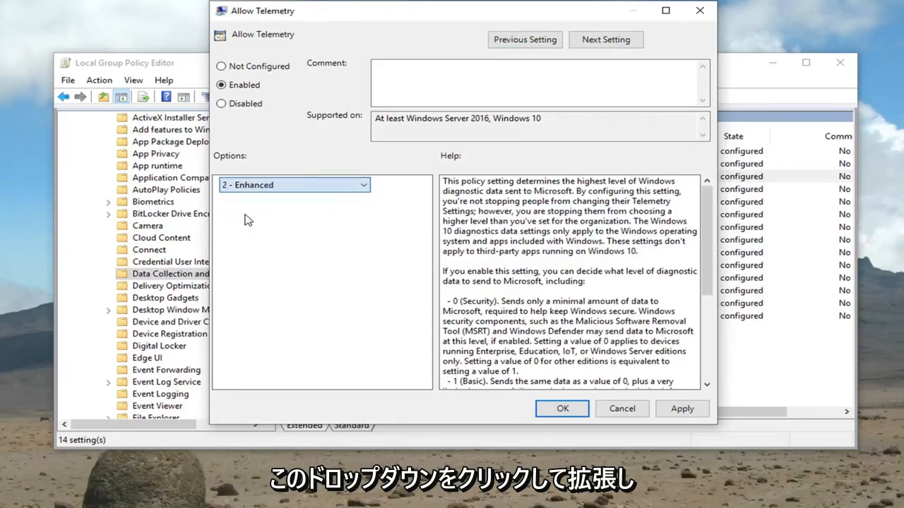
scroll("down", 3)
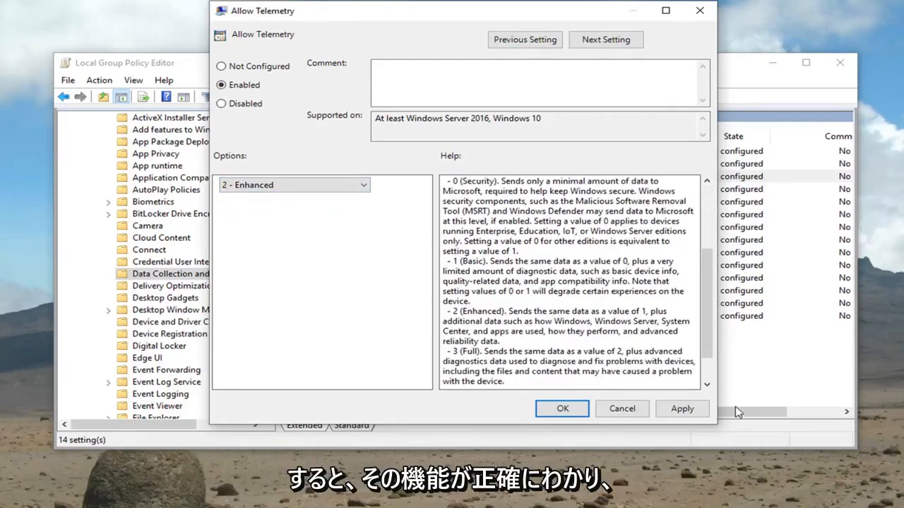
left_click(562, 410)
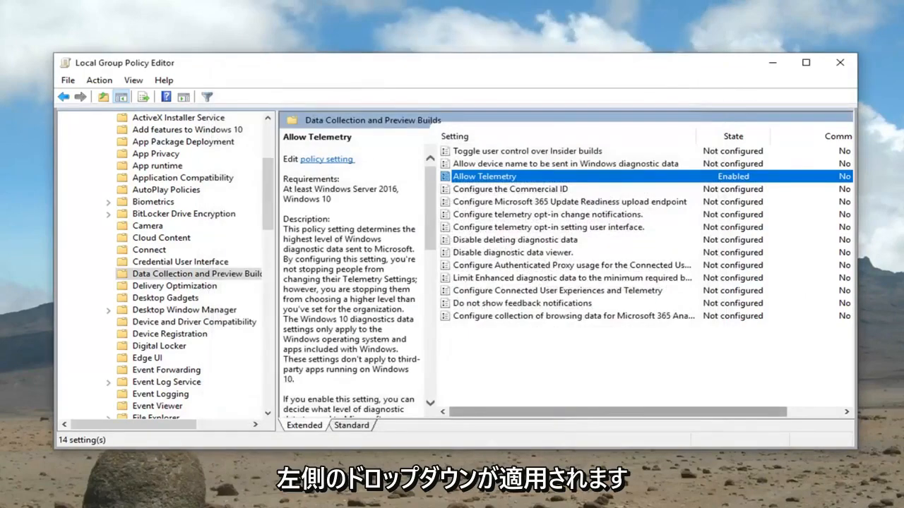